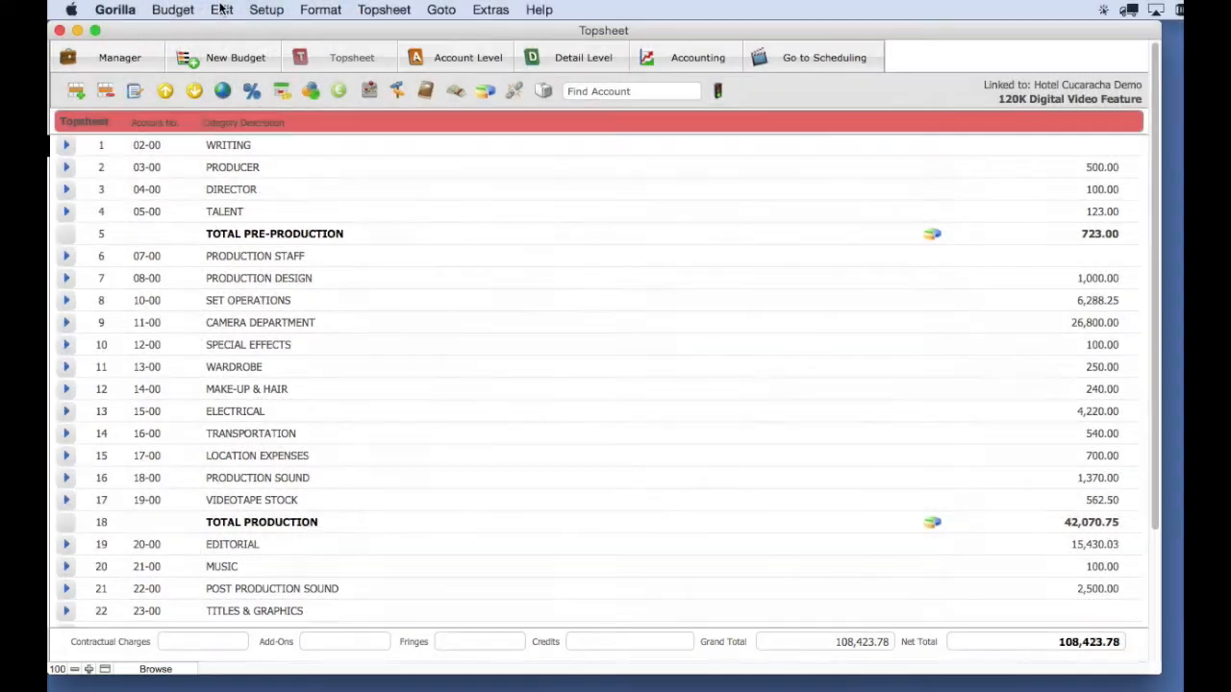
Bring up the Insert/Delete Contractual Charge dialog from the Edit menu.
left_click(221, 9)
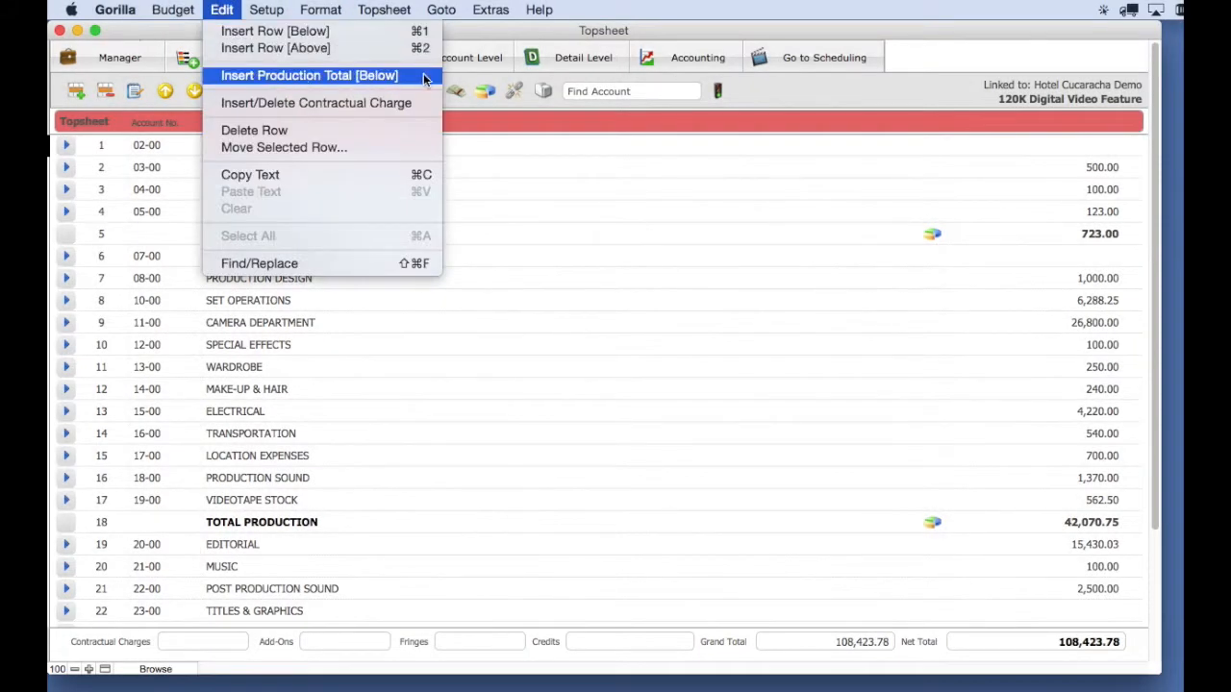
mouse_move(315, 104)
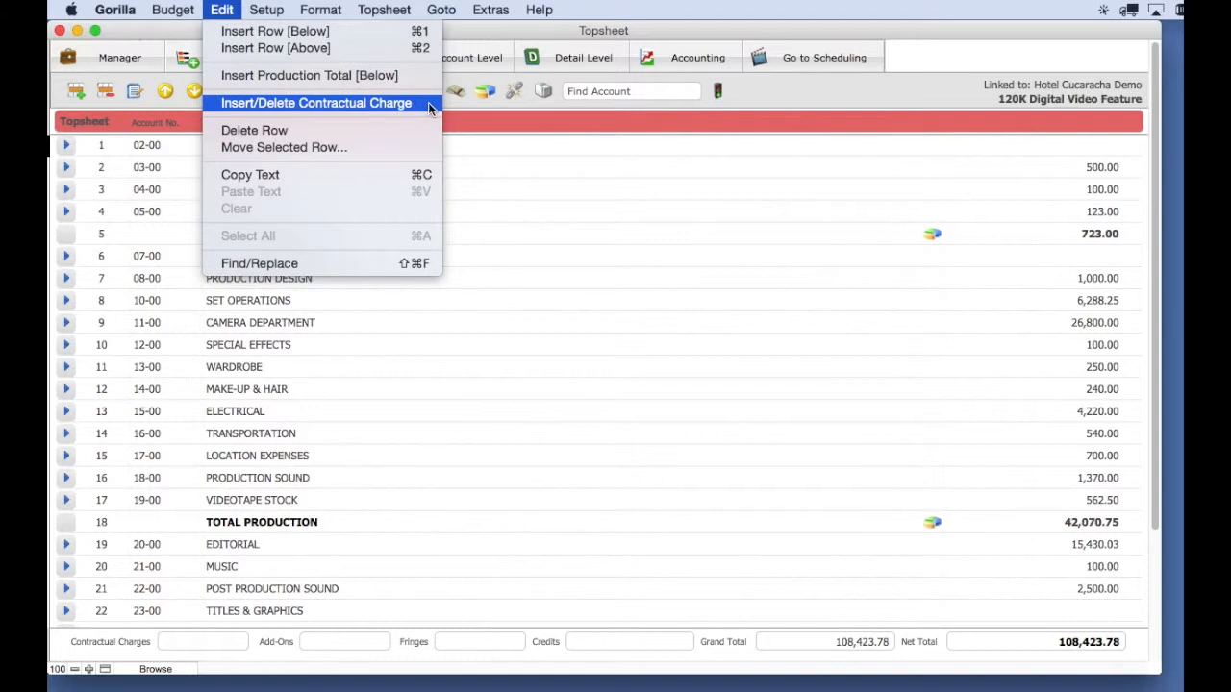
left_click(315, 104)
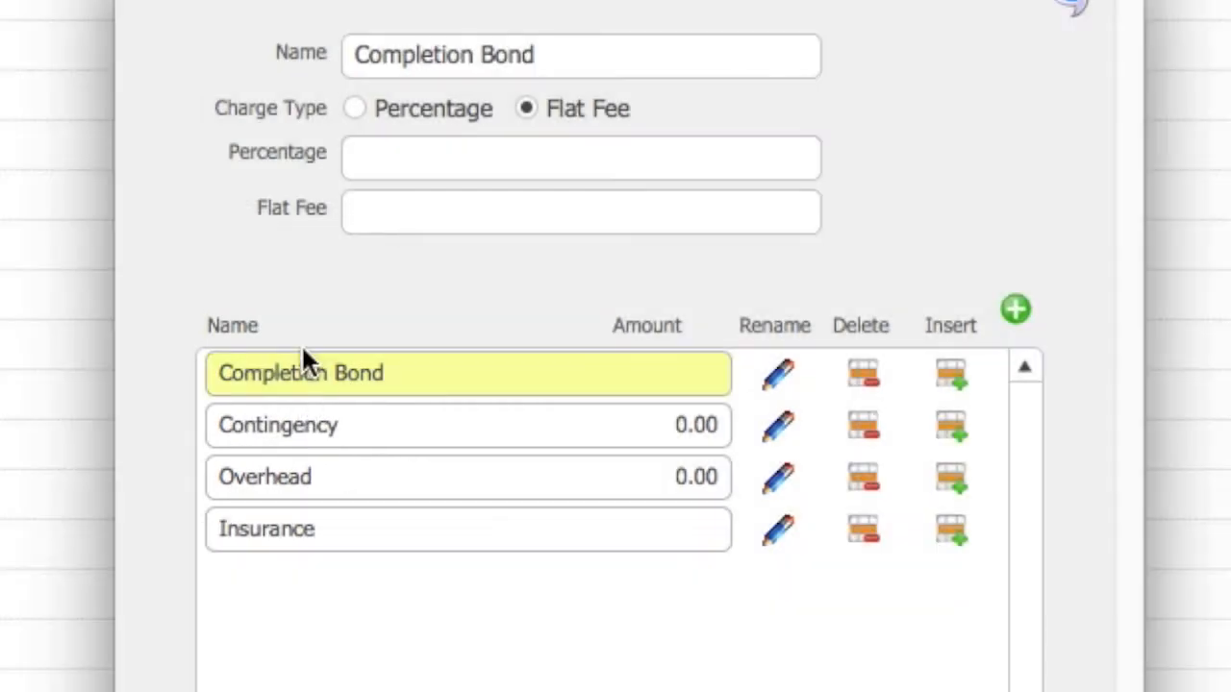
mouse_move(402, 306)
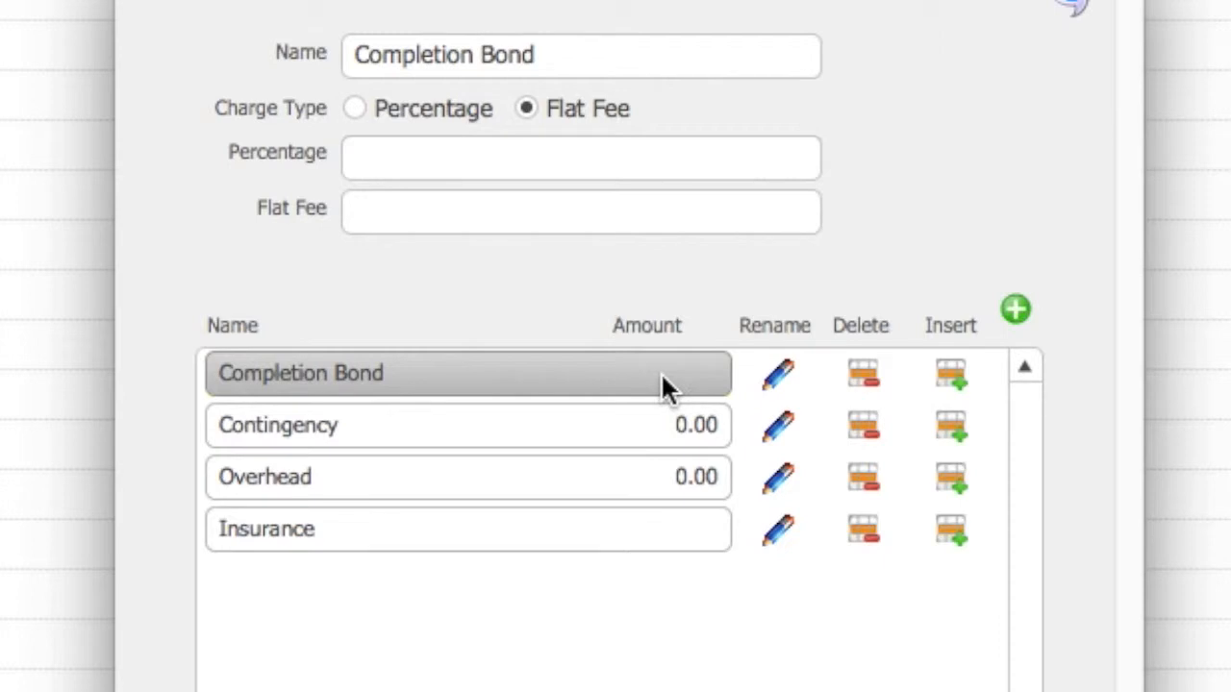
Give the Completion Bond charge a 5,000 flat fee, raising the grand total to 113,423.78.
left_click(466, 373)
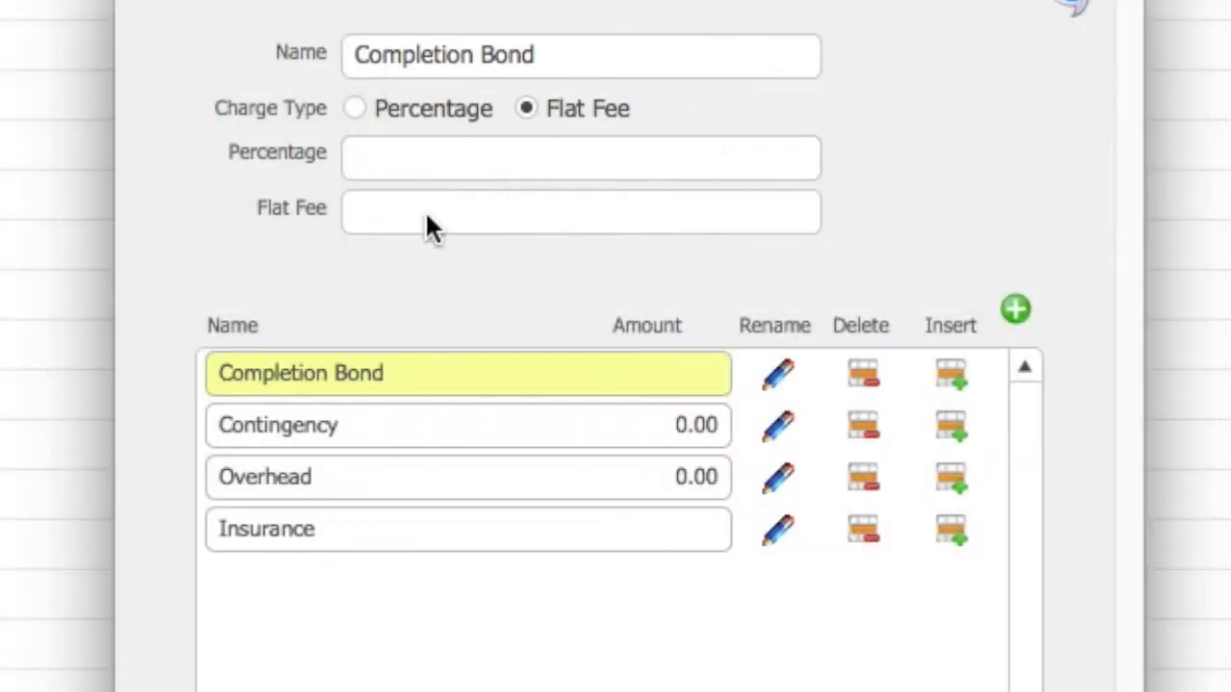
type("500")
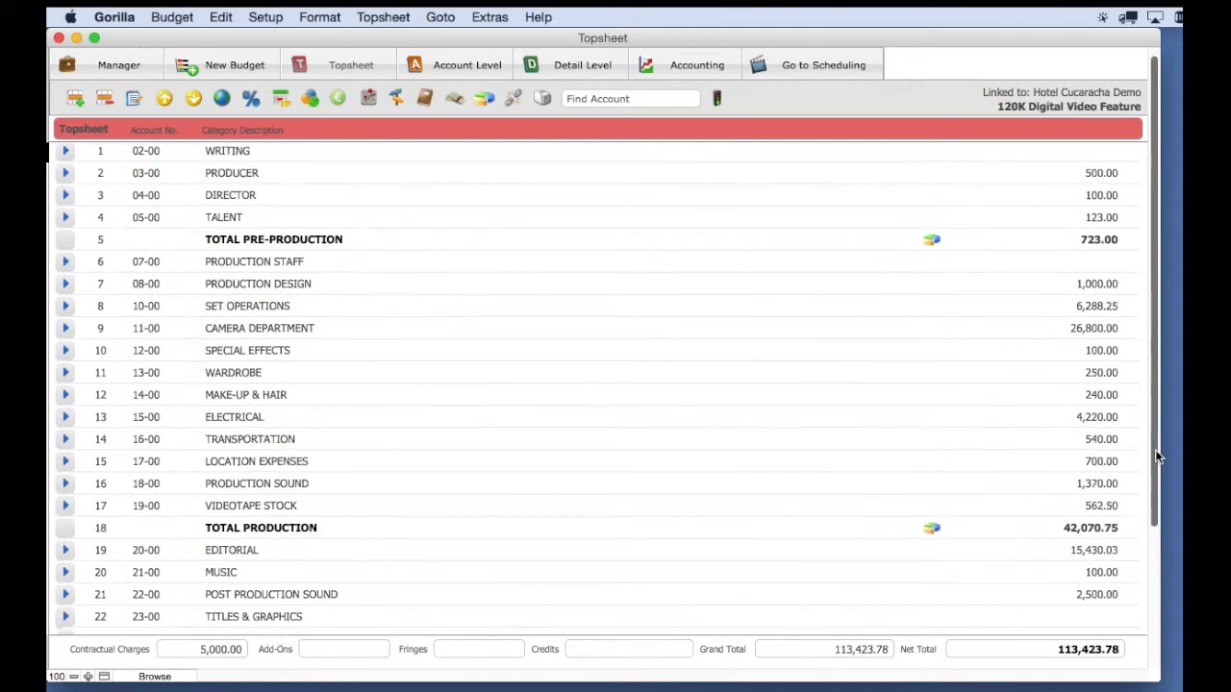
Scroll the topsheet down to the Pick Ups and Total Completion Bond rows.
scroll("down", 3)
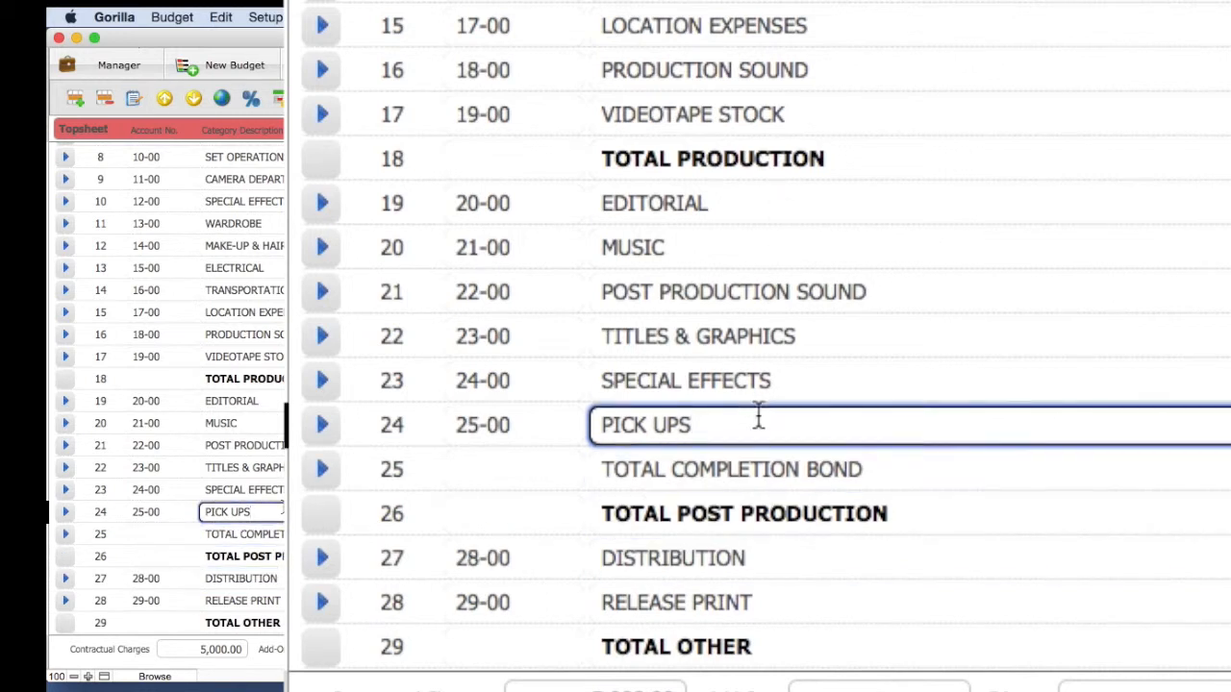
mouse_move(997, 360)
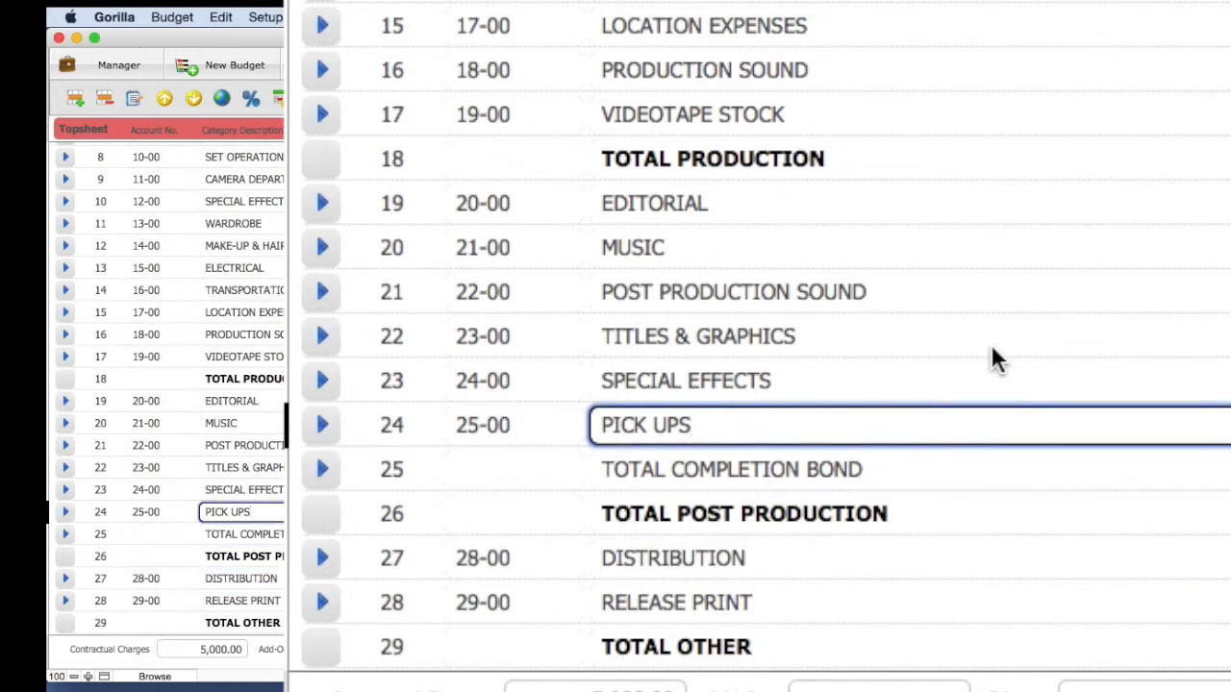
Change the Completion Bond flat fee to 5,500, bringing the grand total to 113,923.78.
left_click(219, 17)
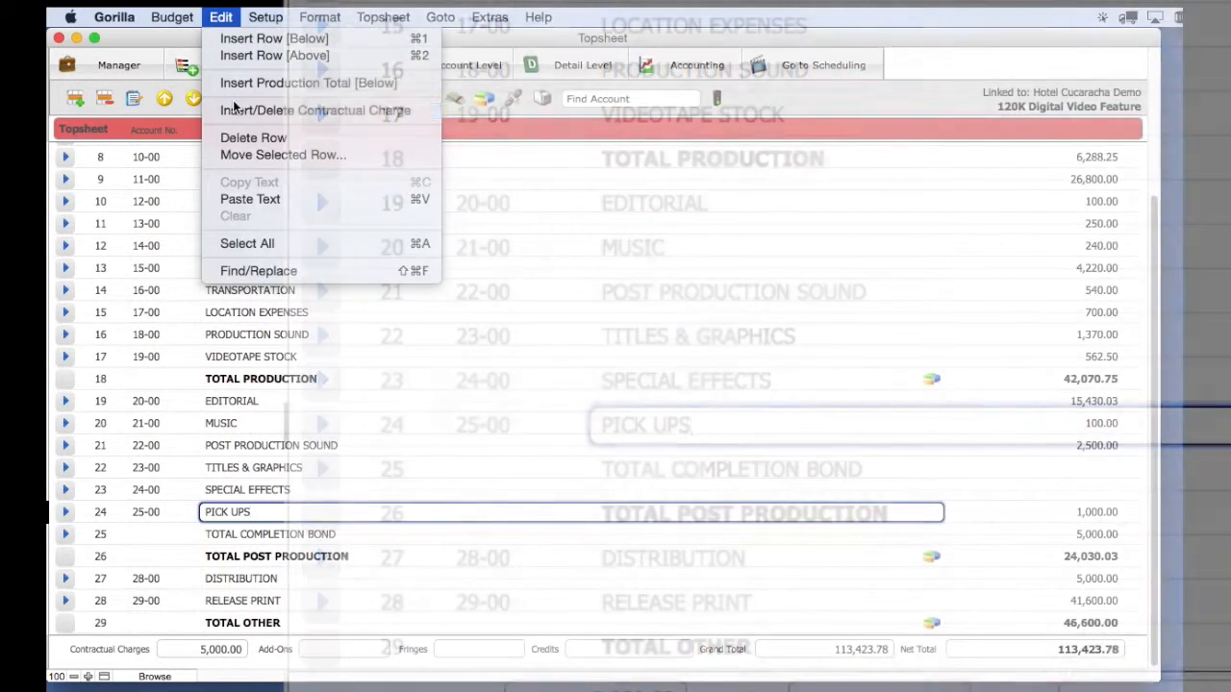
left_click(315, 110)
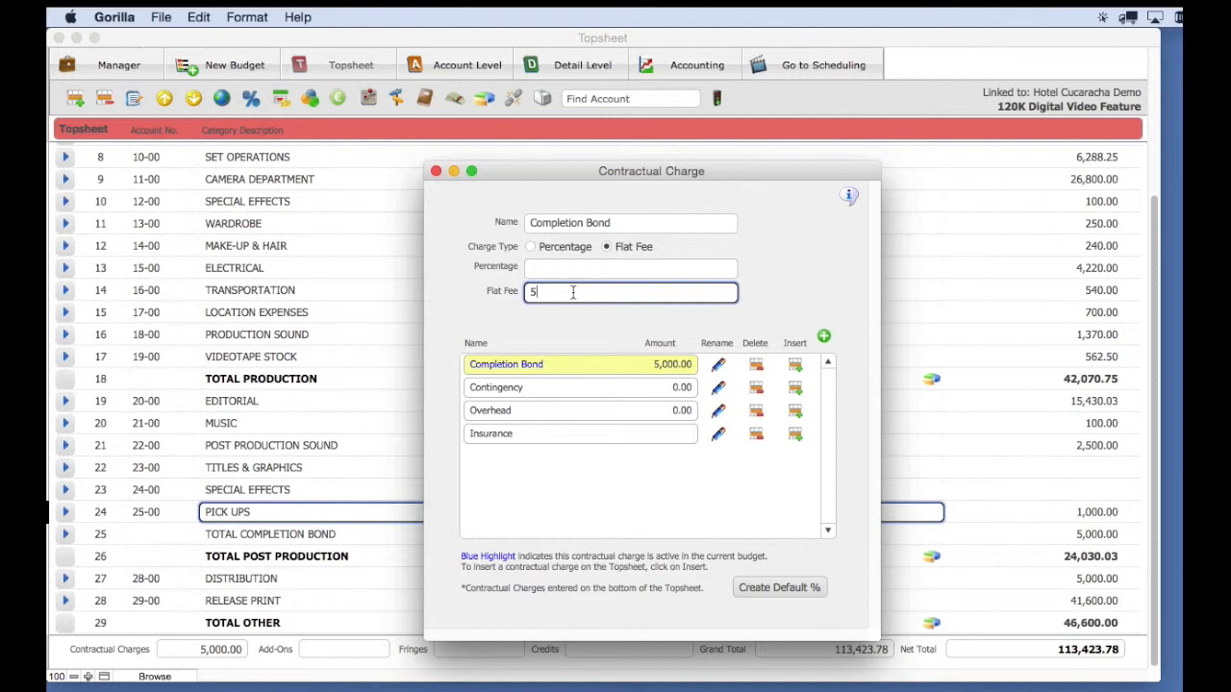
type("500")
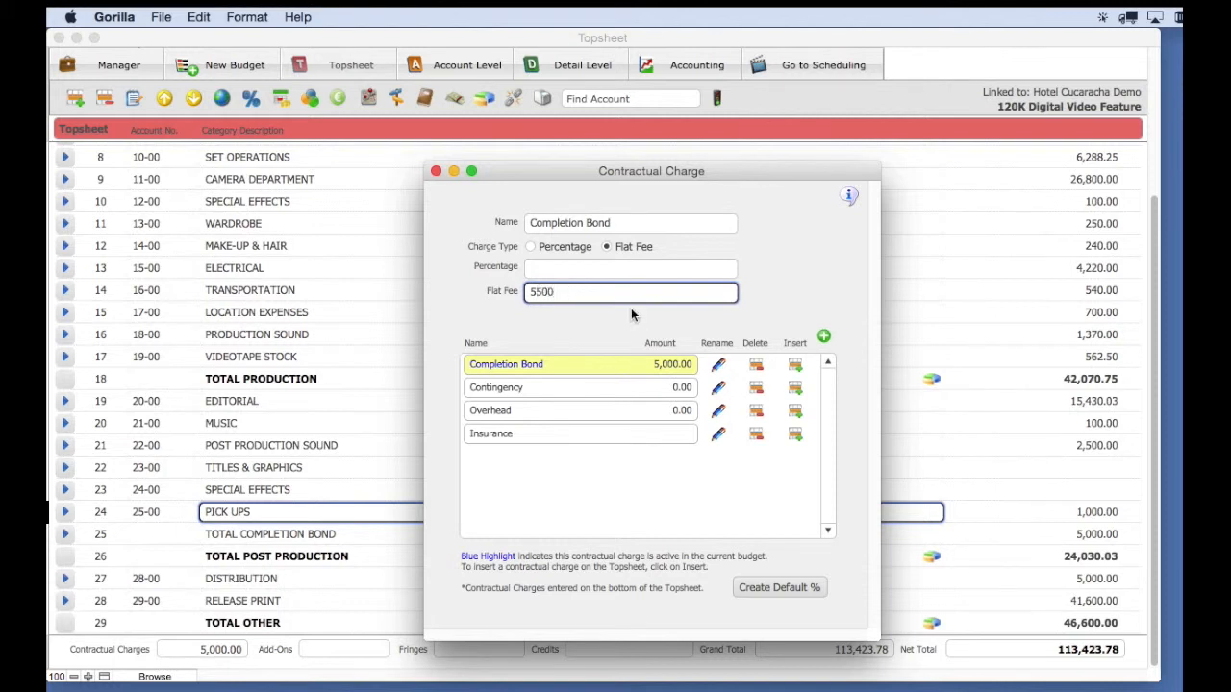
left_click(435, 171)
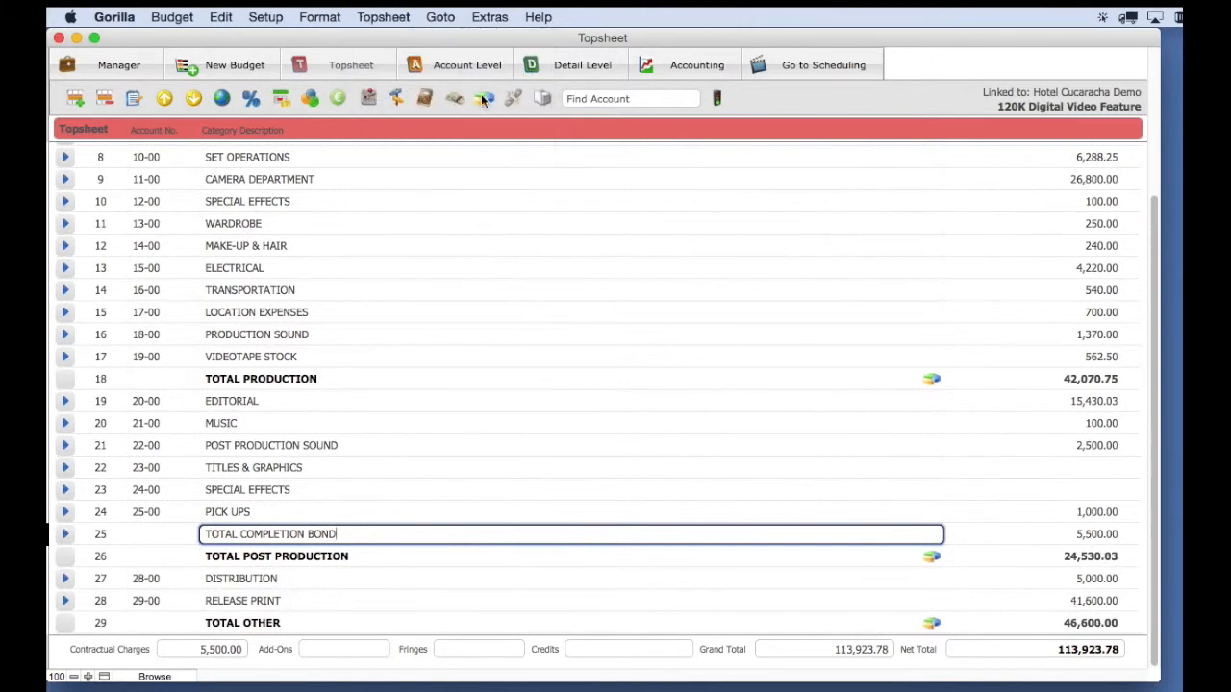
Make Contingency a 10% percentage charge, computing 10,842.38 and a 124,766.16 grand total.
left_click(250, 98)
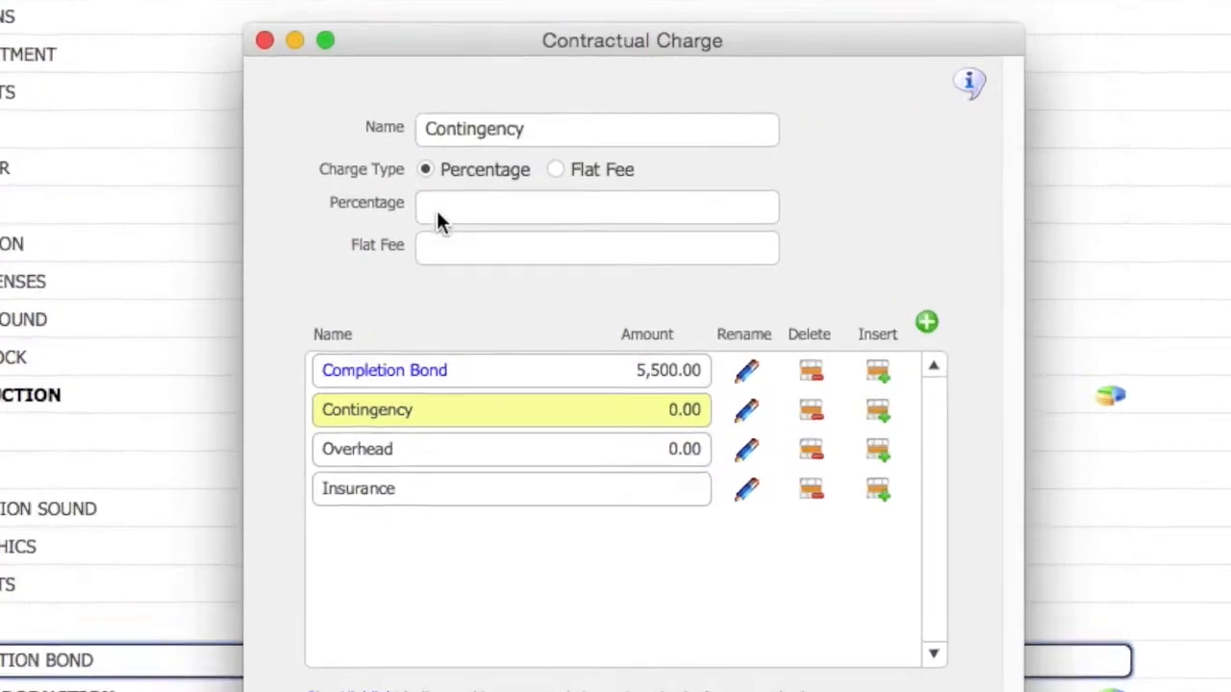
type("10%")
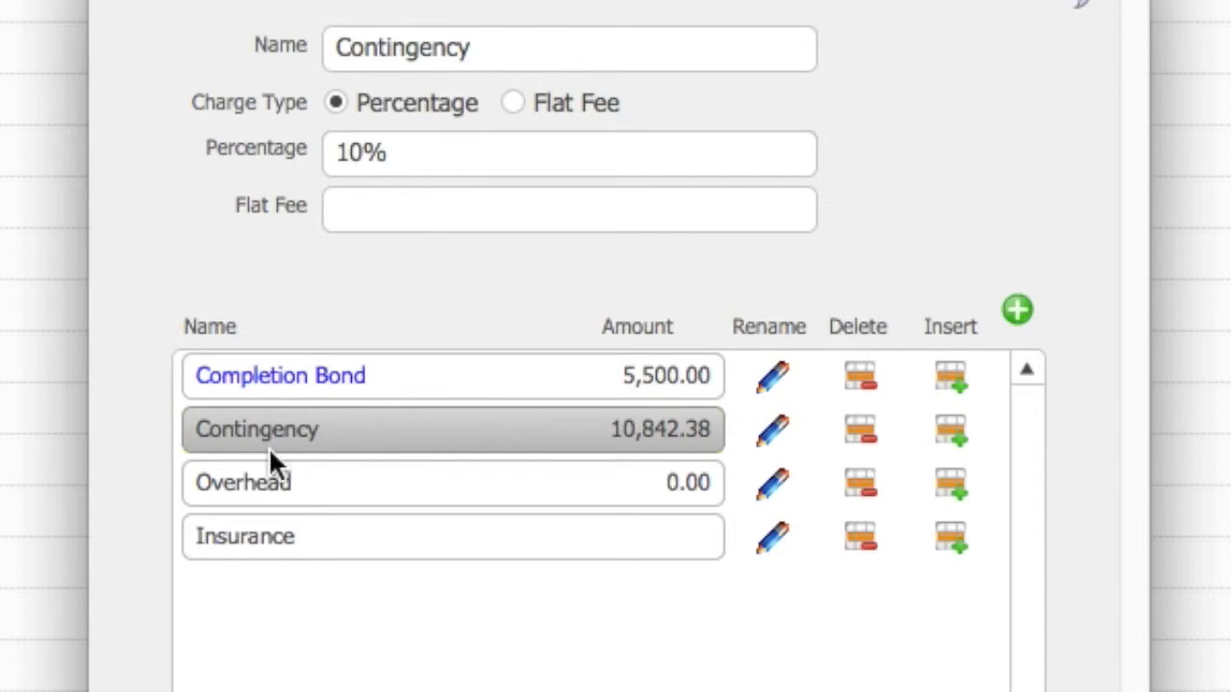
mouse_move(731, 458)
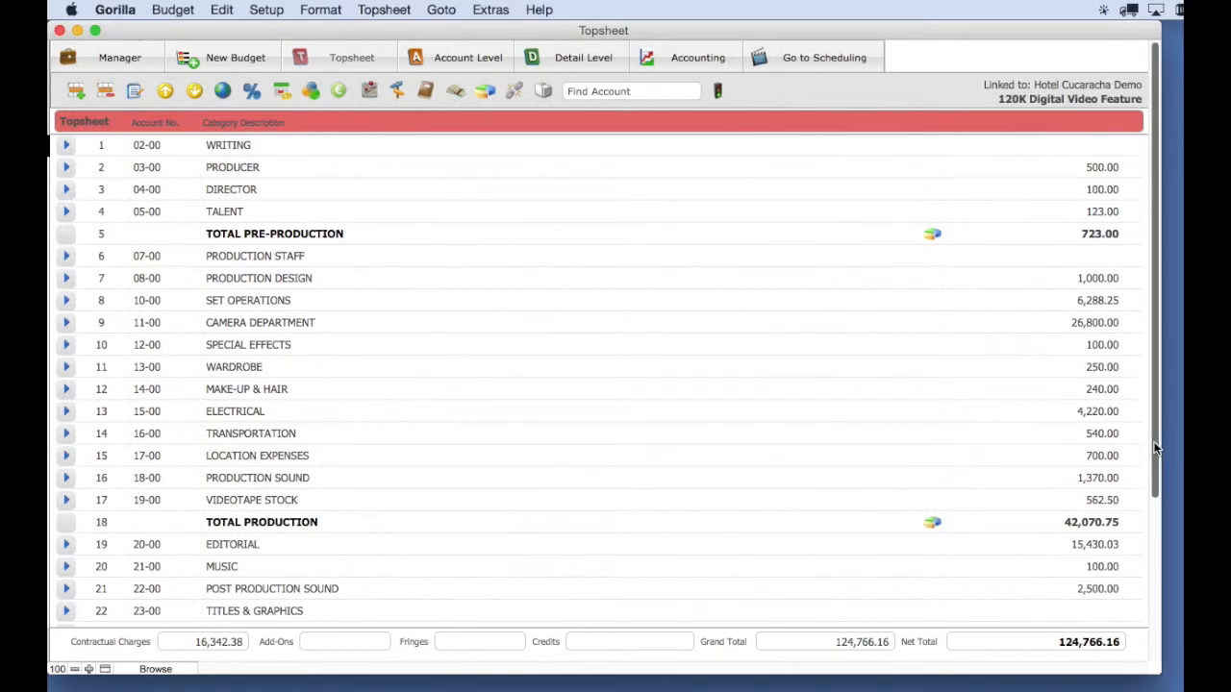
scroll("down", 3)
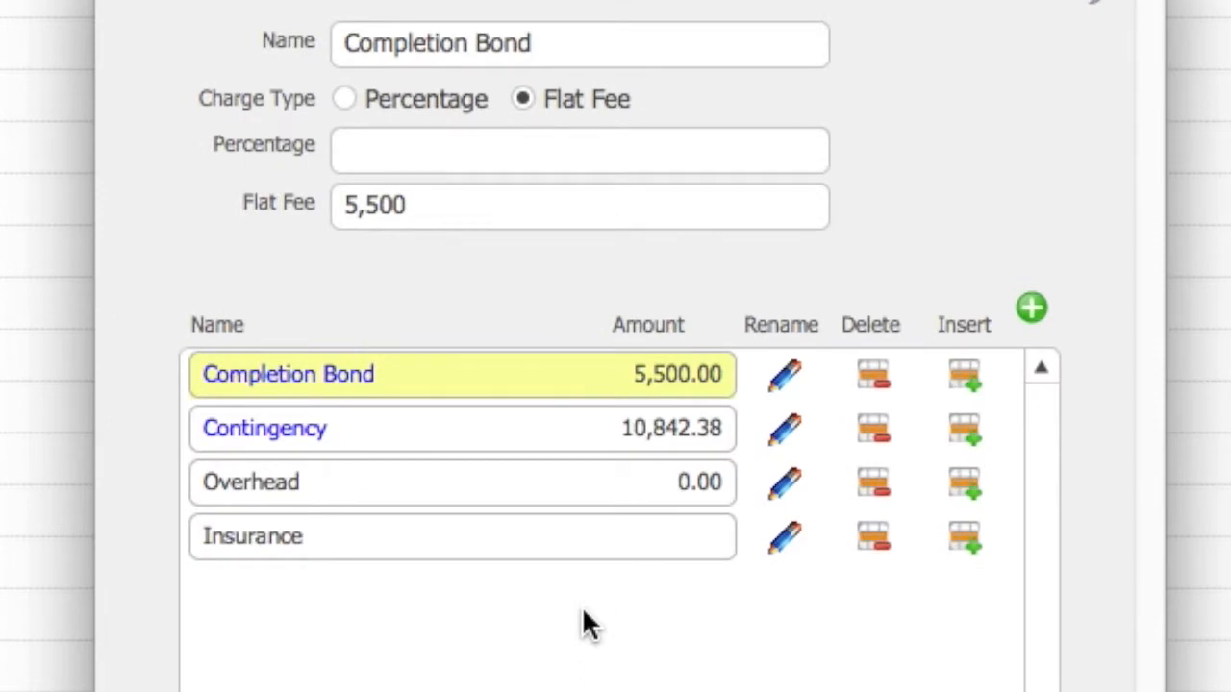
mouse_move(784, 483)
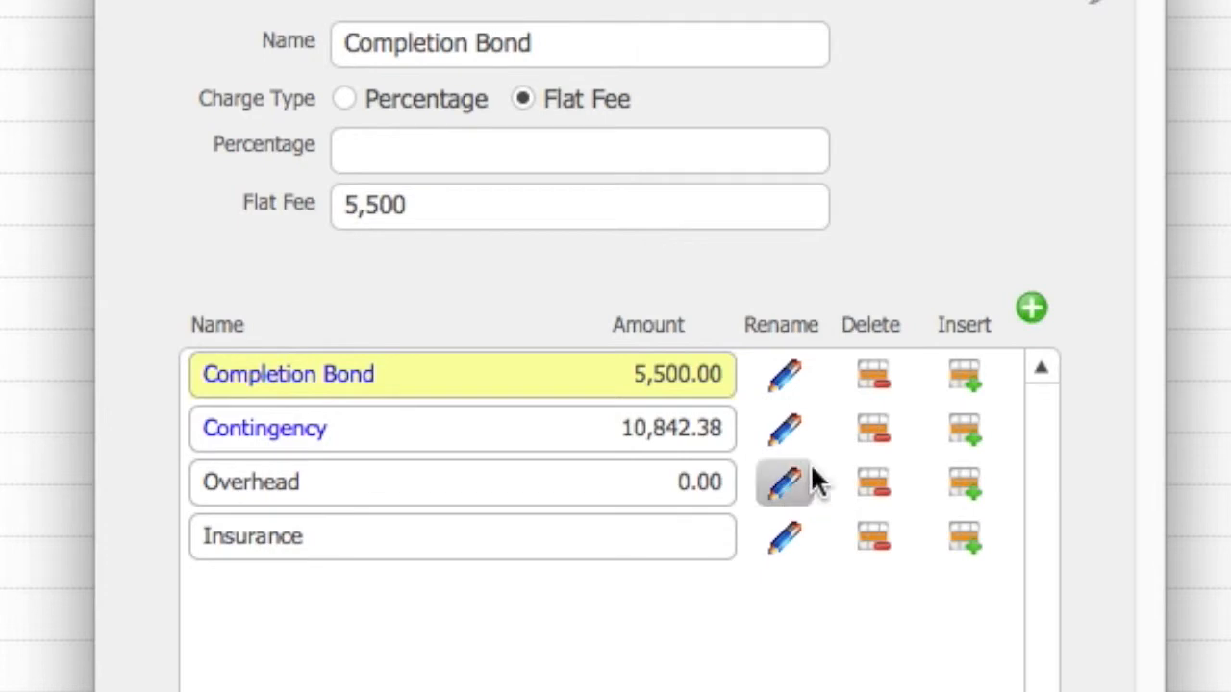
mouse_move(870, 431)
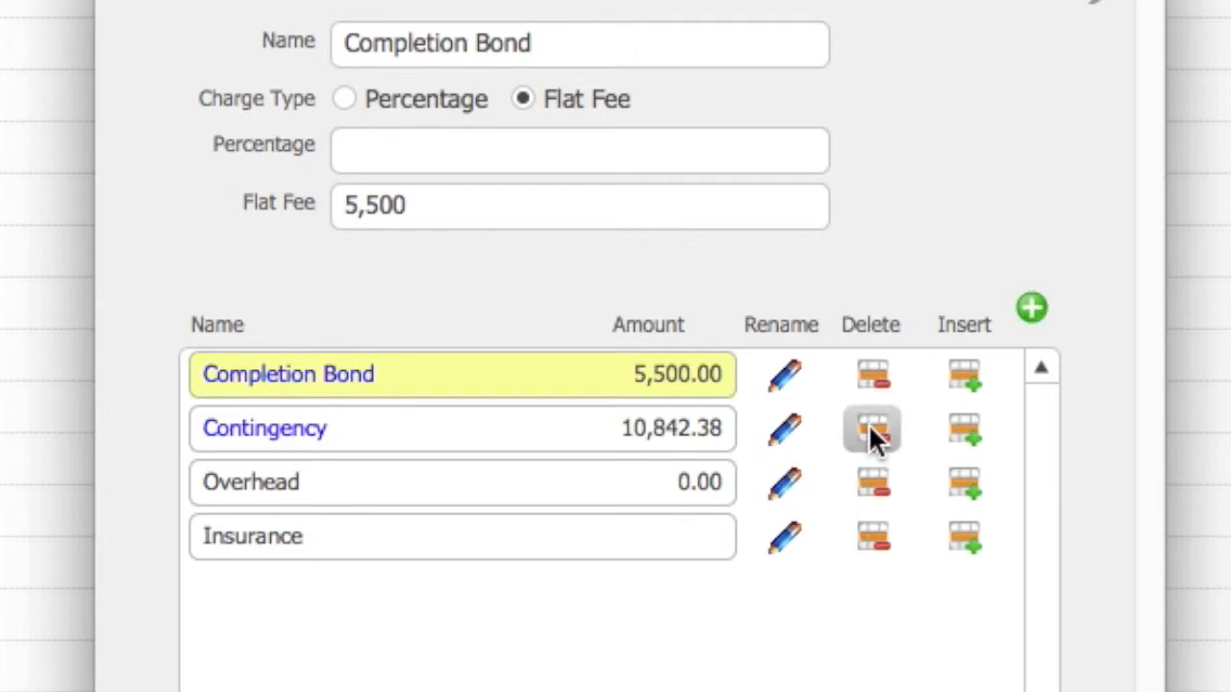